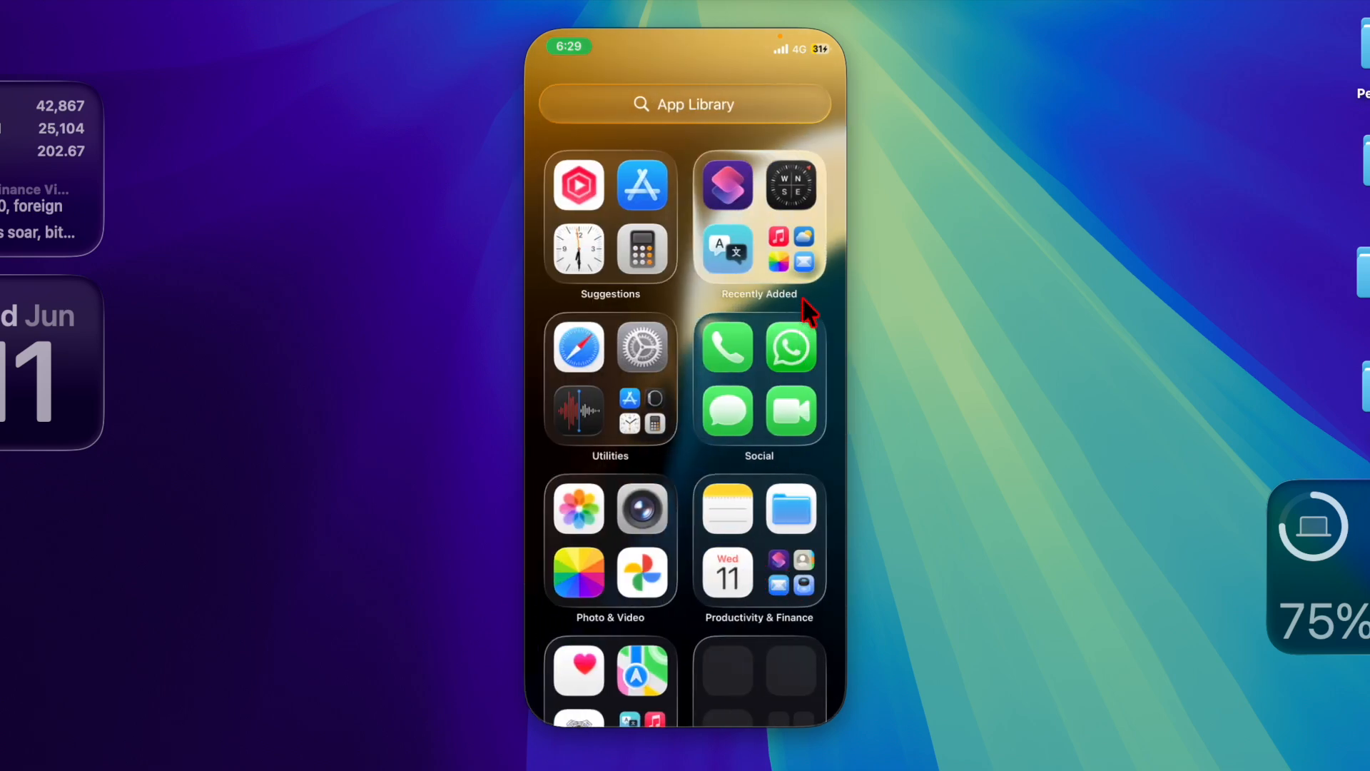
Step: Launch Settings from the Utilities folder and go to Accessibility
scroll(up, 3)
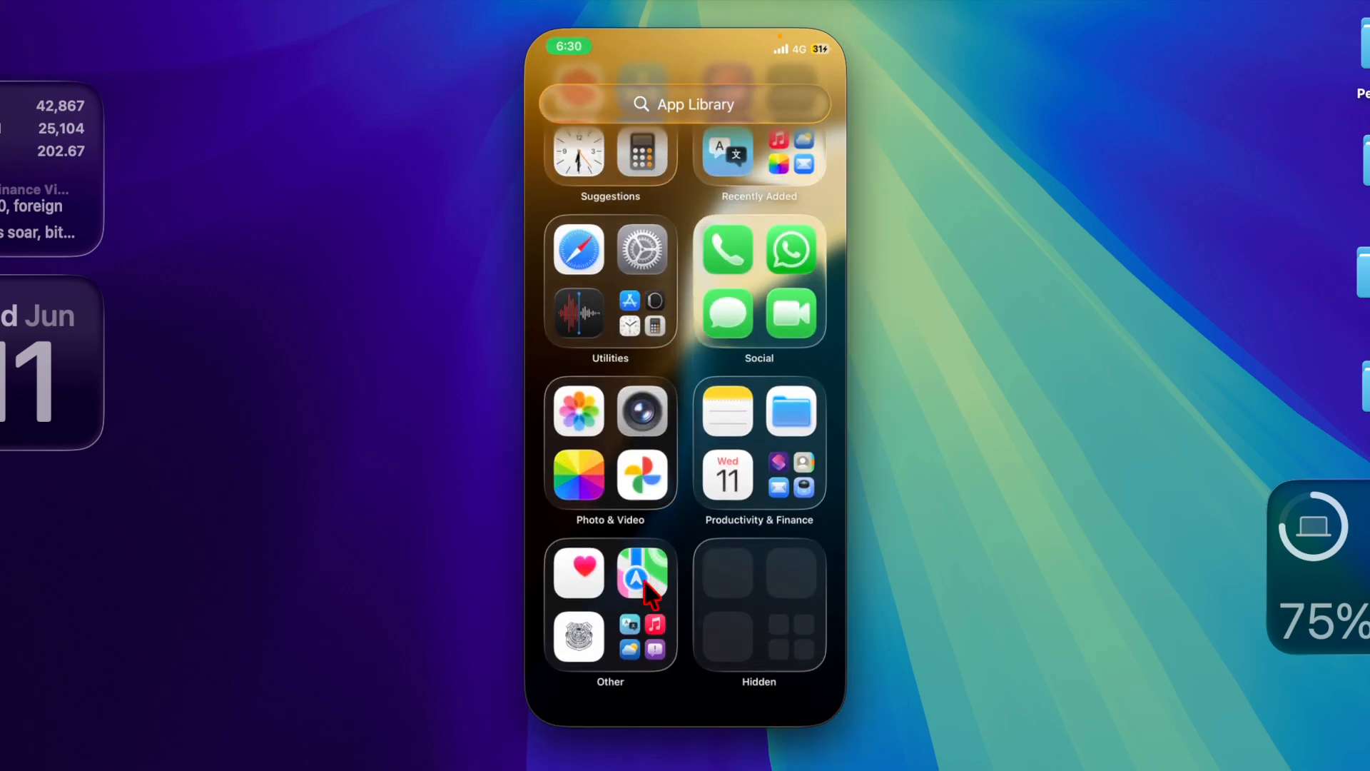
scroll(down, 3)
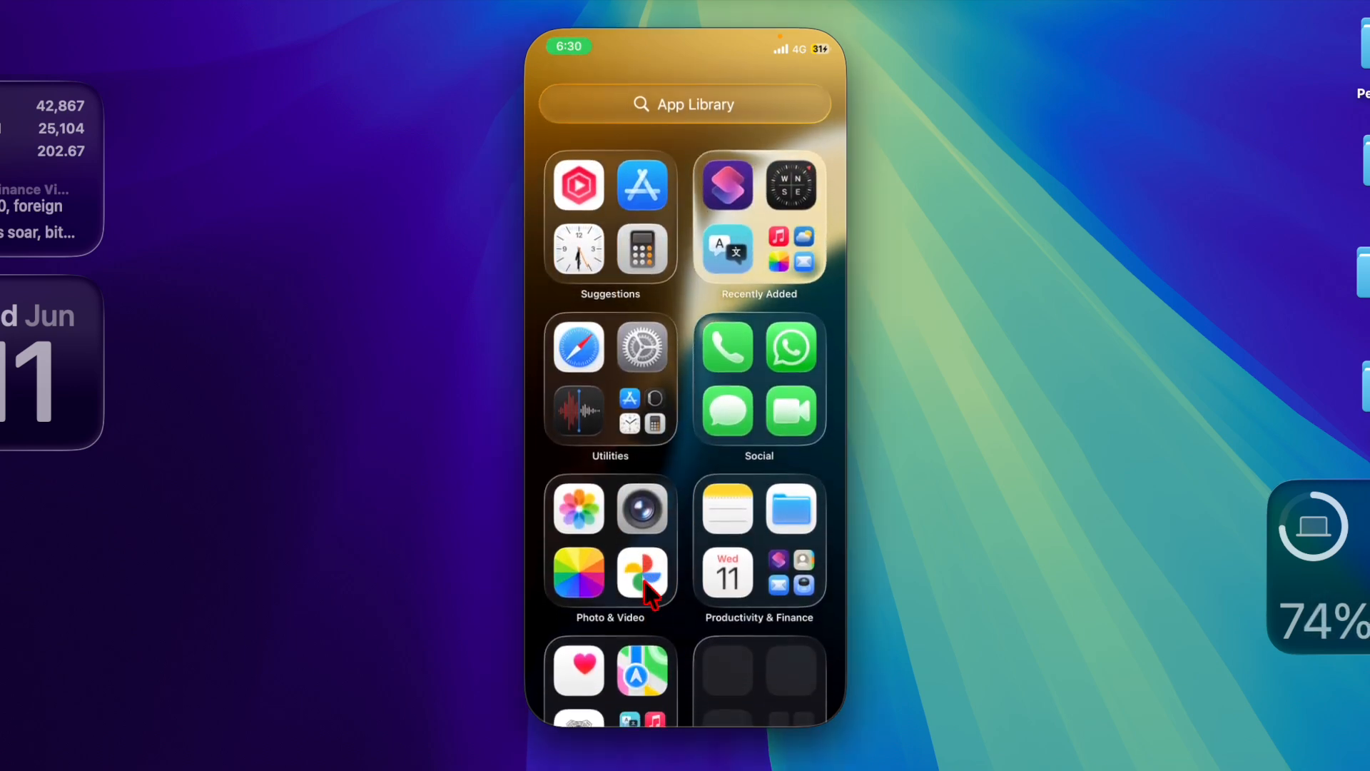
mouse_move(647, 186)
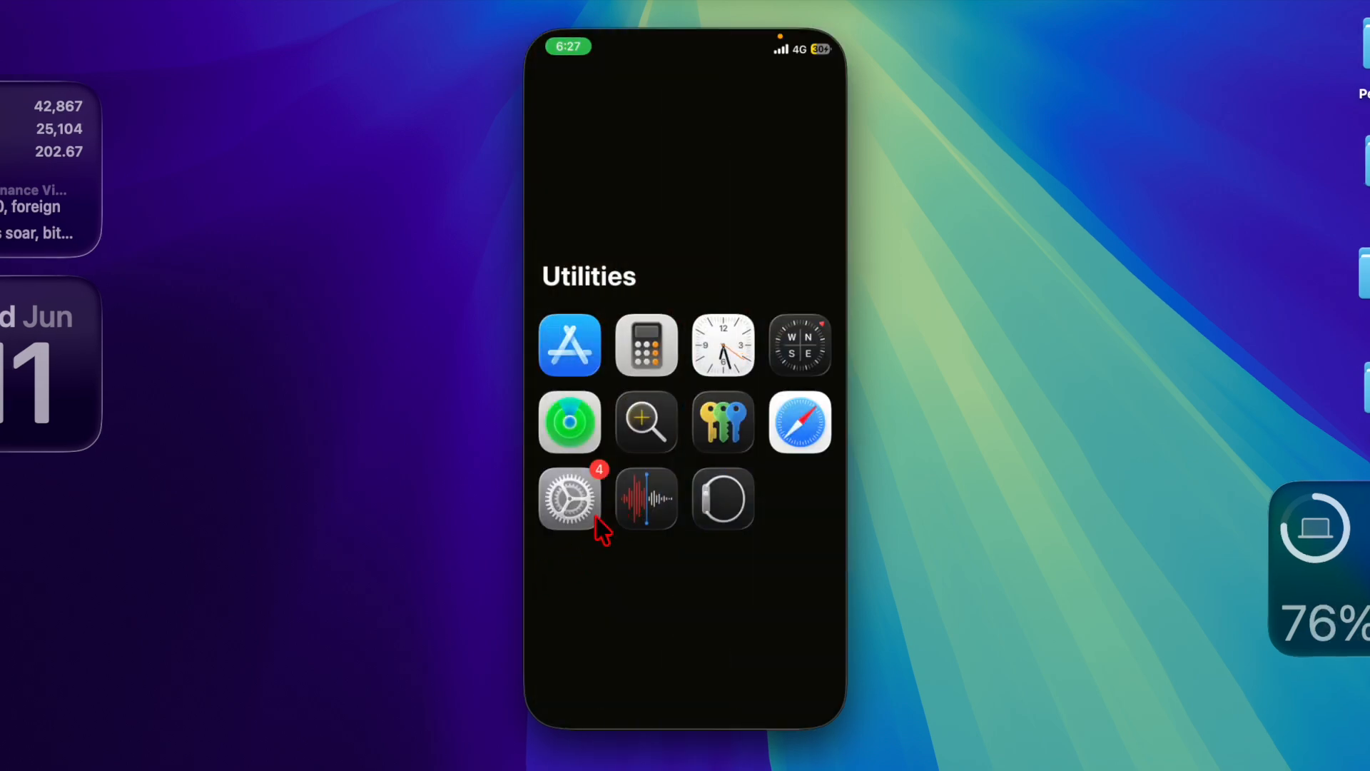
click(568, 498)
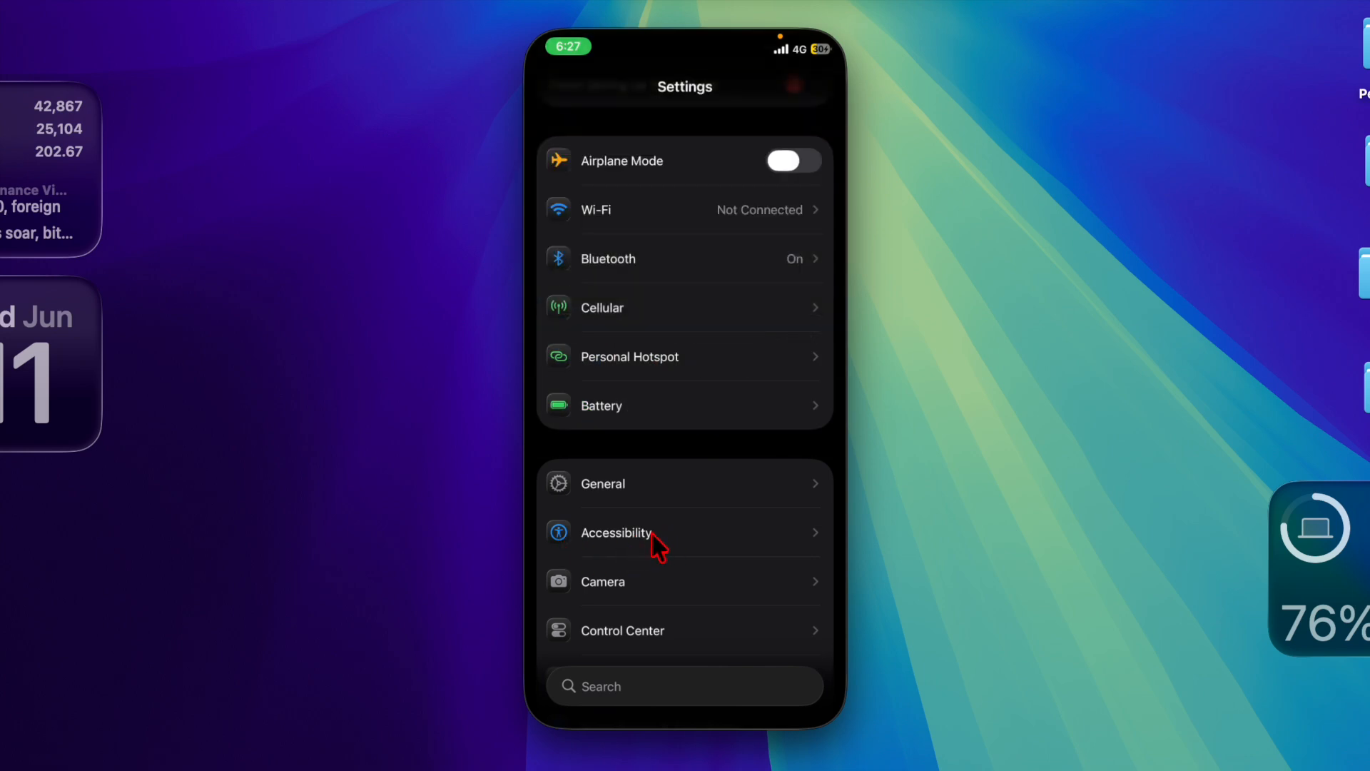
click(616, 532)
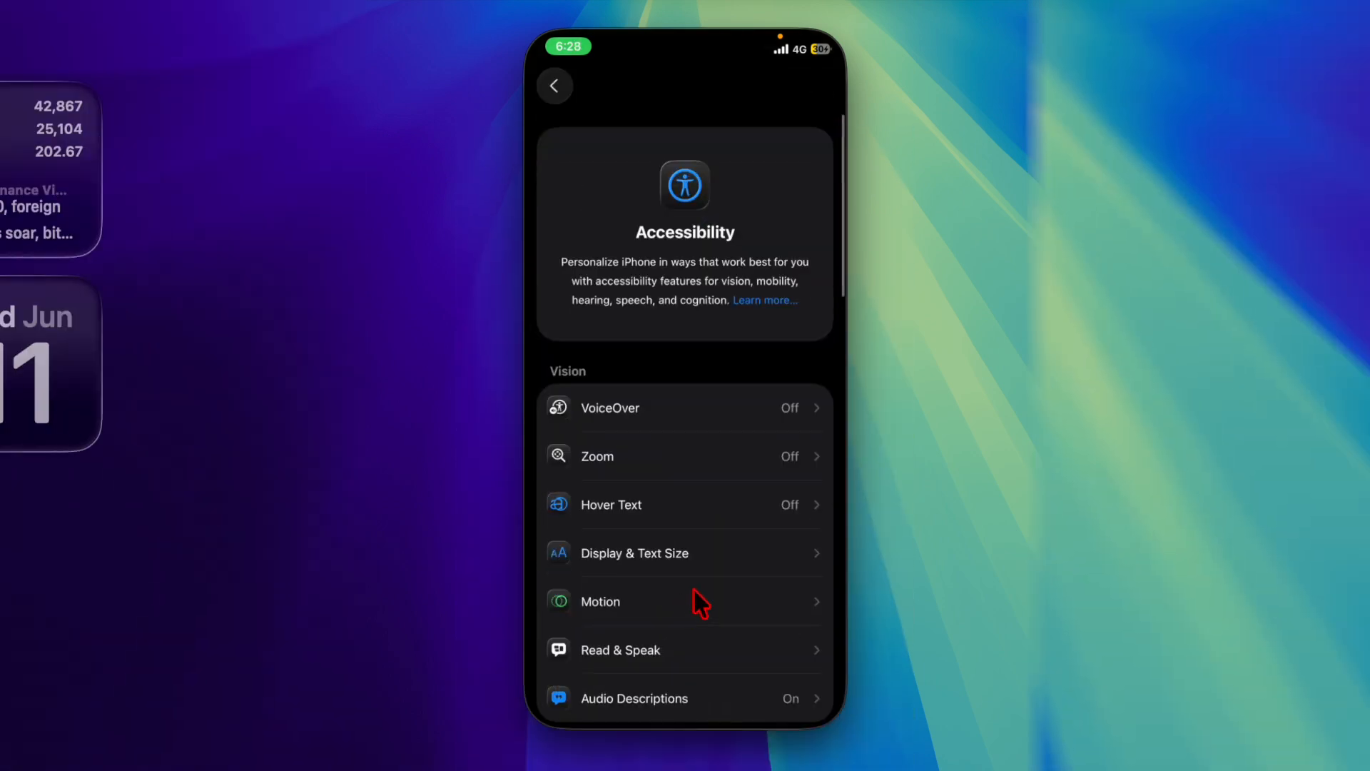
mouse_move(572, 581)
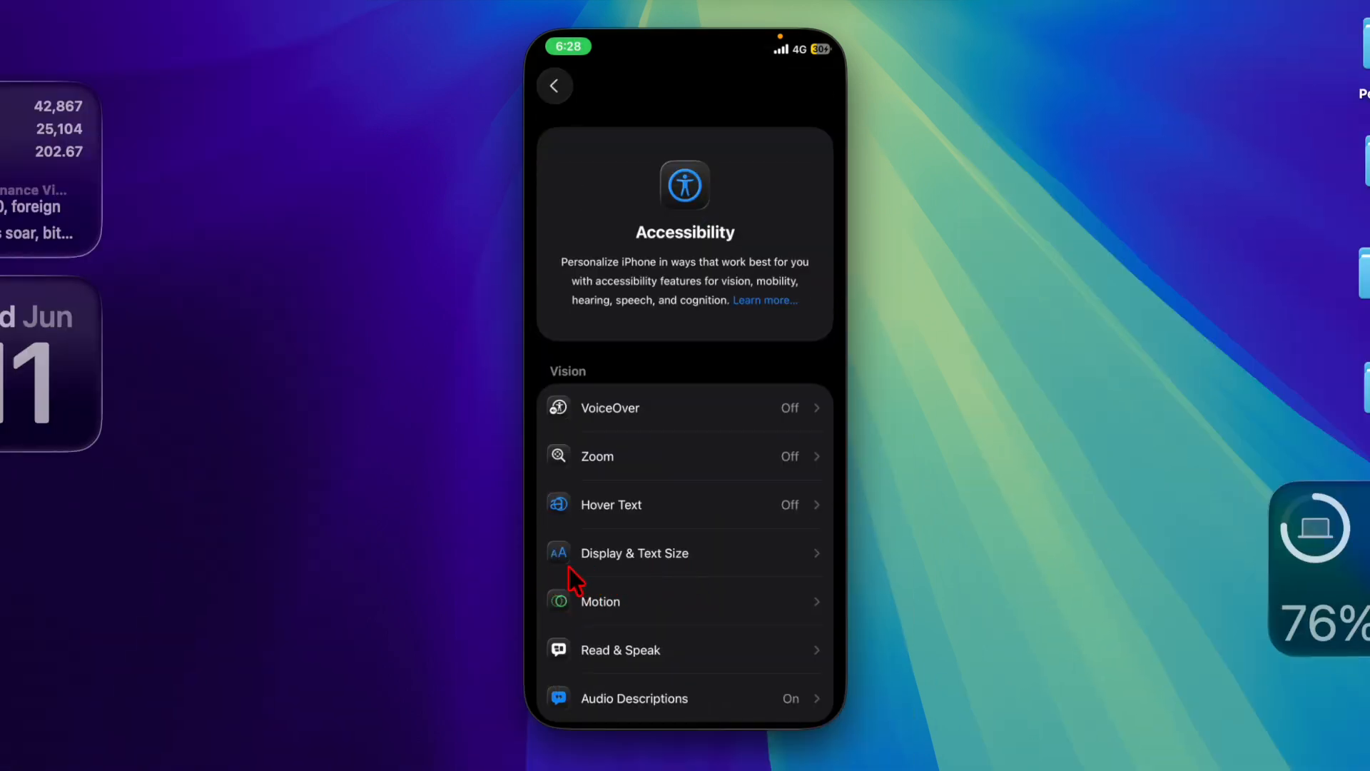
Step: Switch on Reduce Transparency in Display & Text Size
click(634, 552)
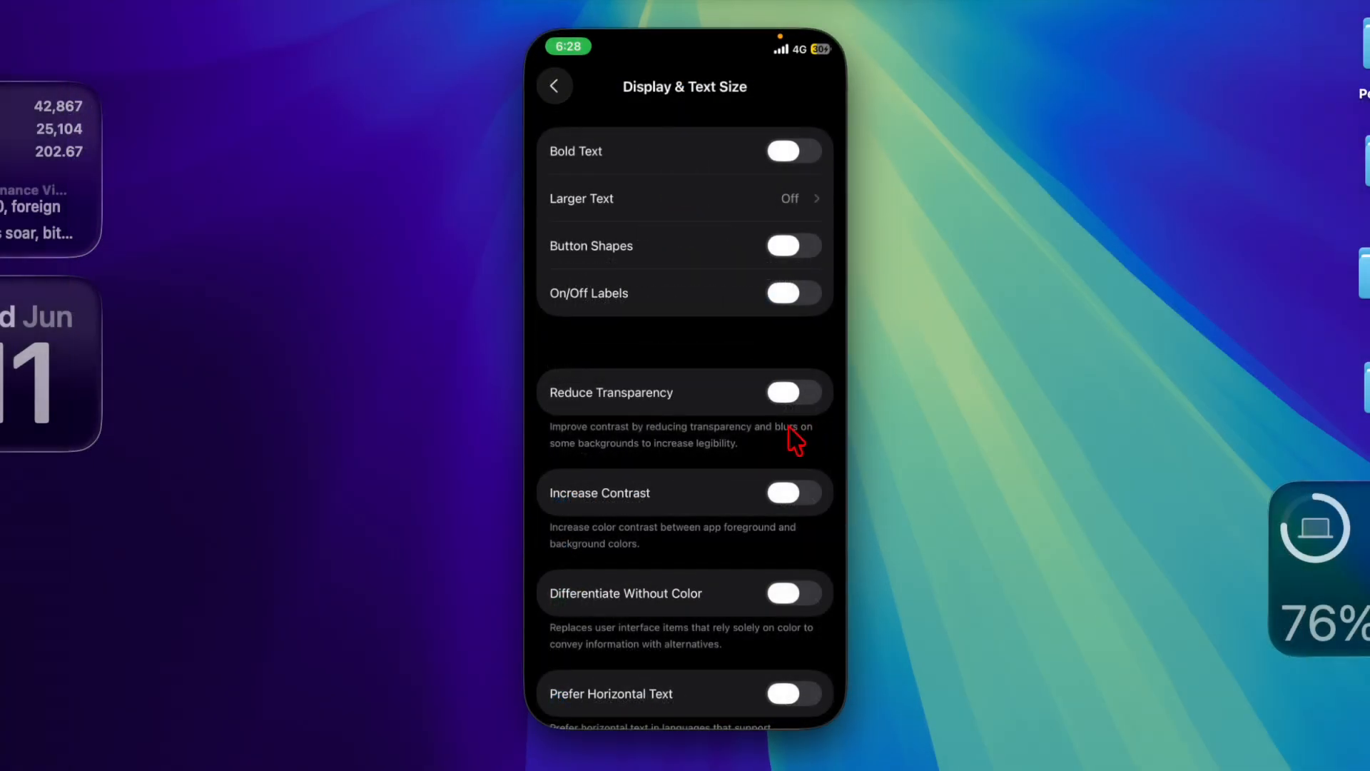
mouse_move(769, 447)
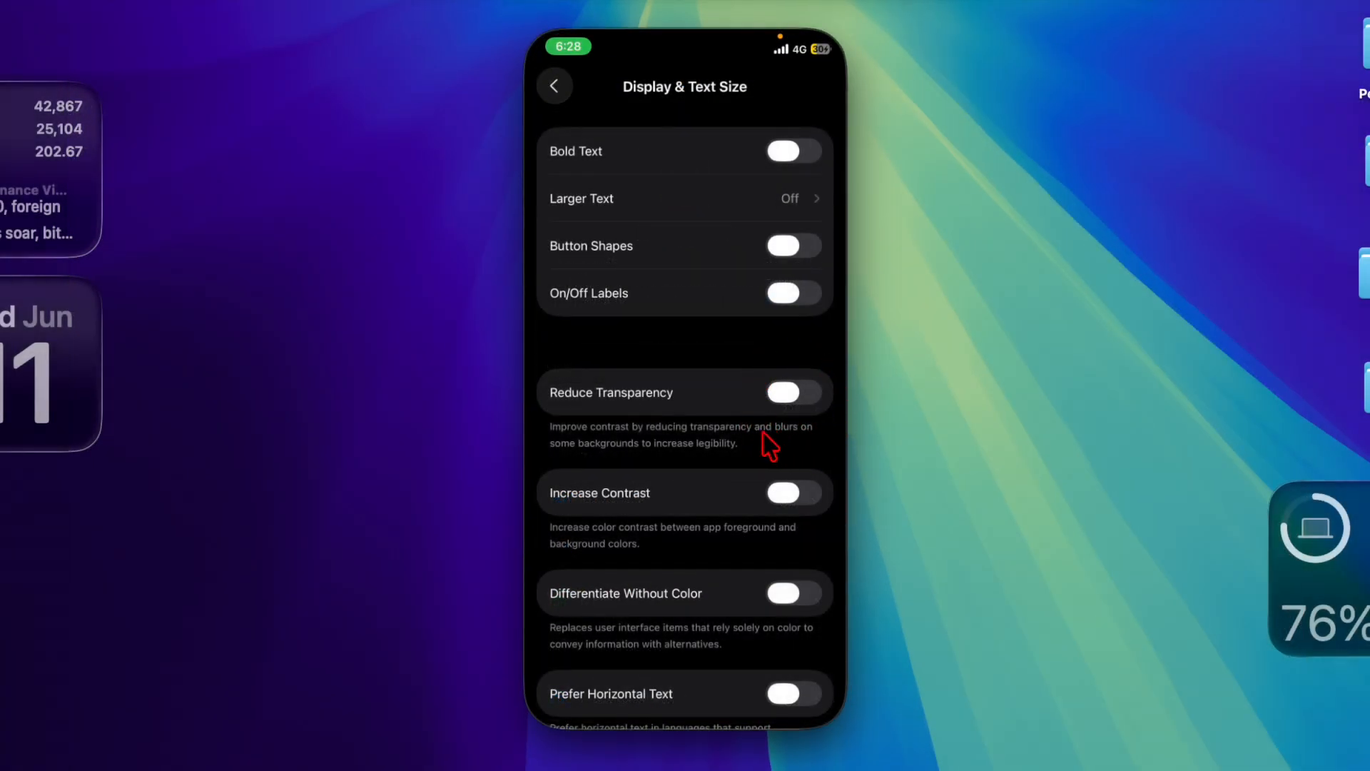
mouse_move(786, 411)
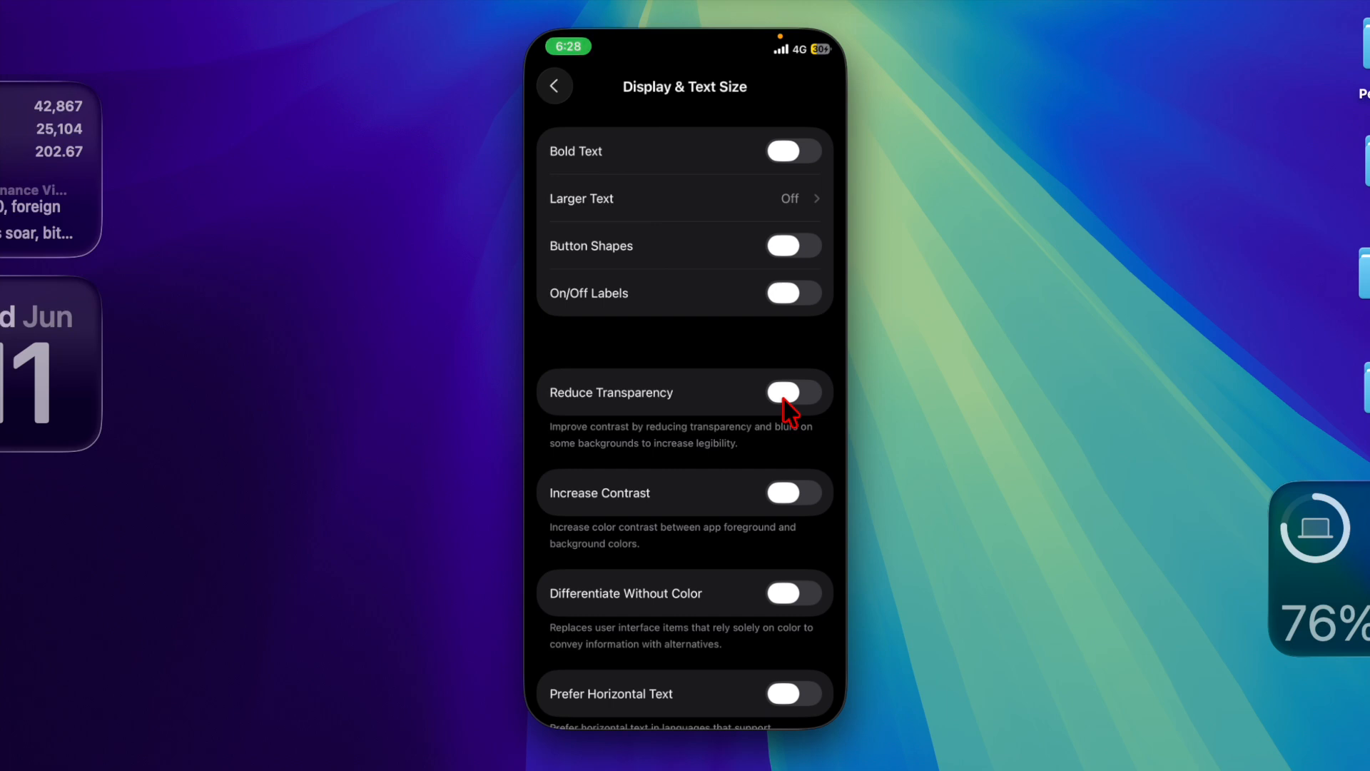
click(794, 392)
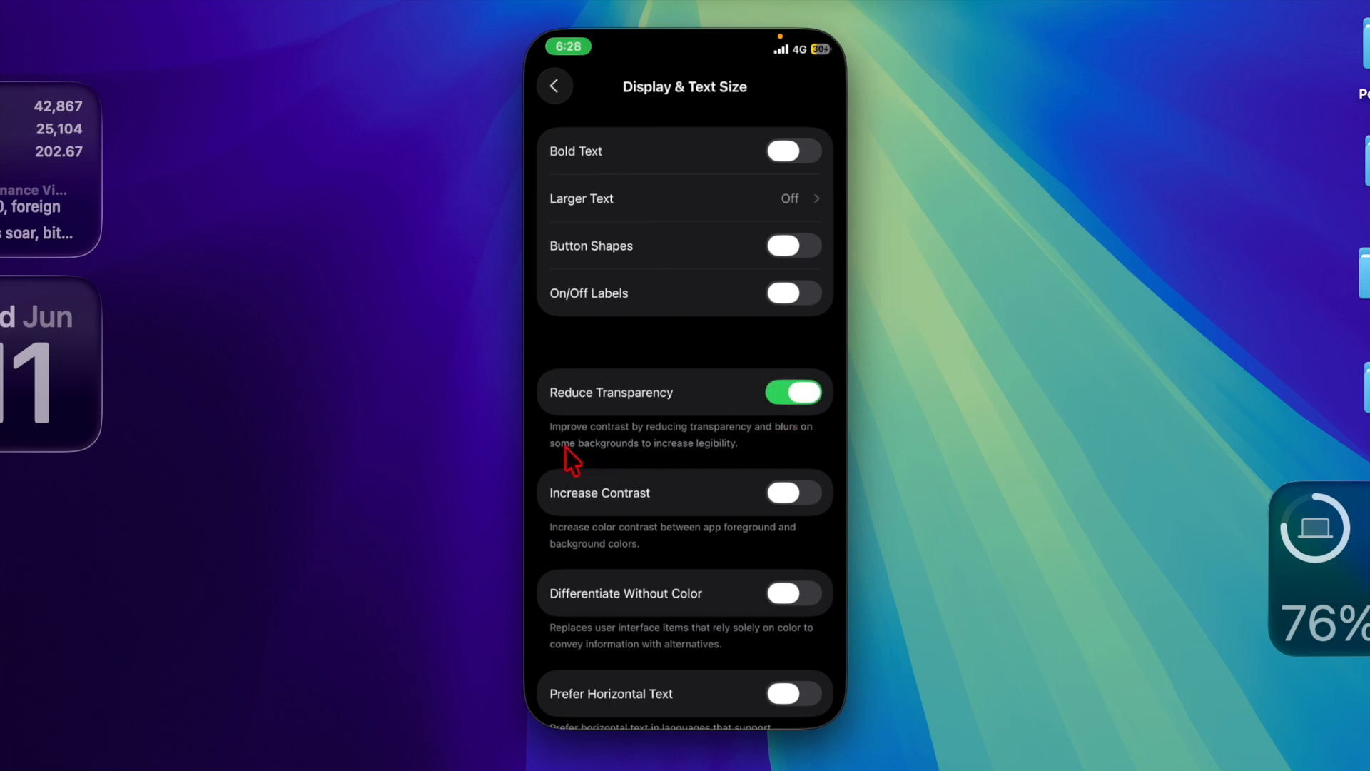
mouse_move(707, 454)
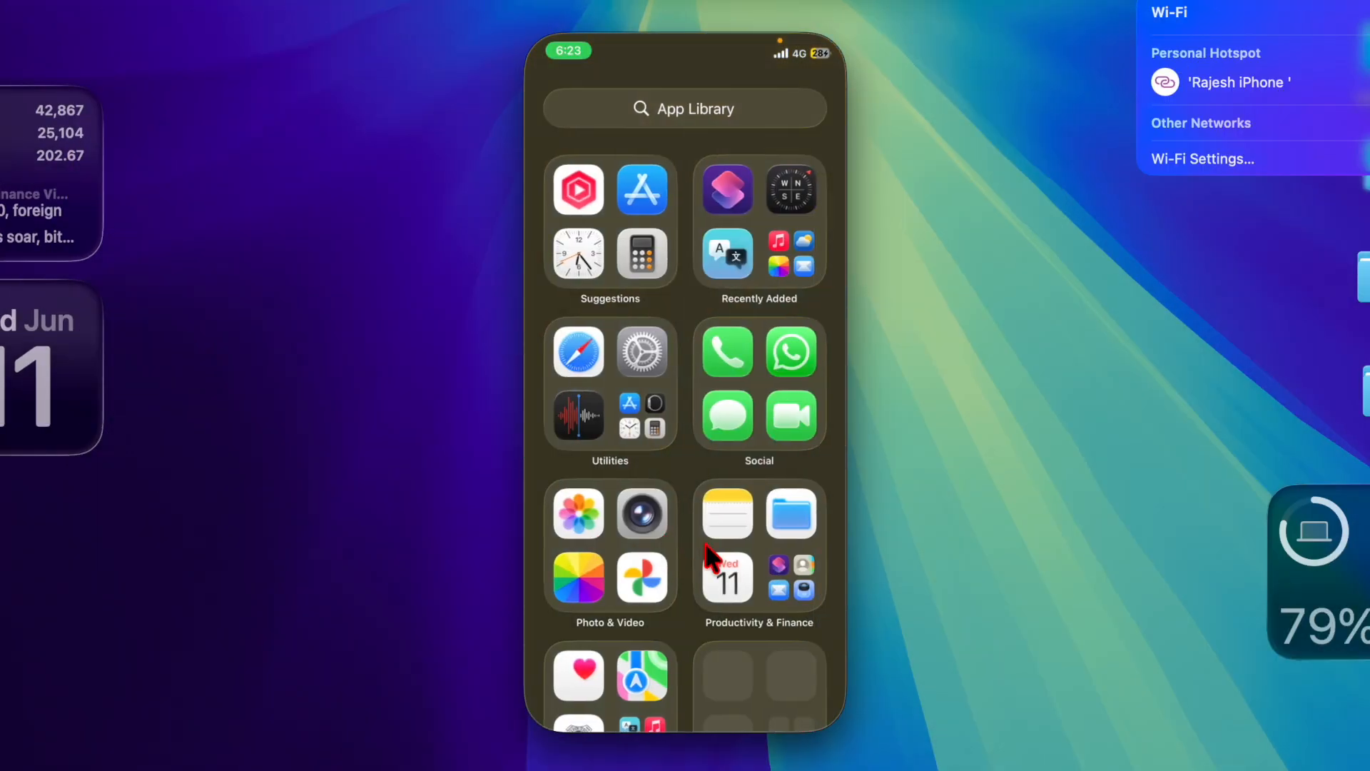
Step: Open and close Productivity & Finance, then open the Recently Added folder with eight apps
click(759, 550)
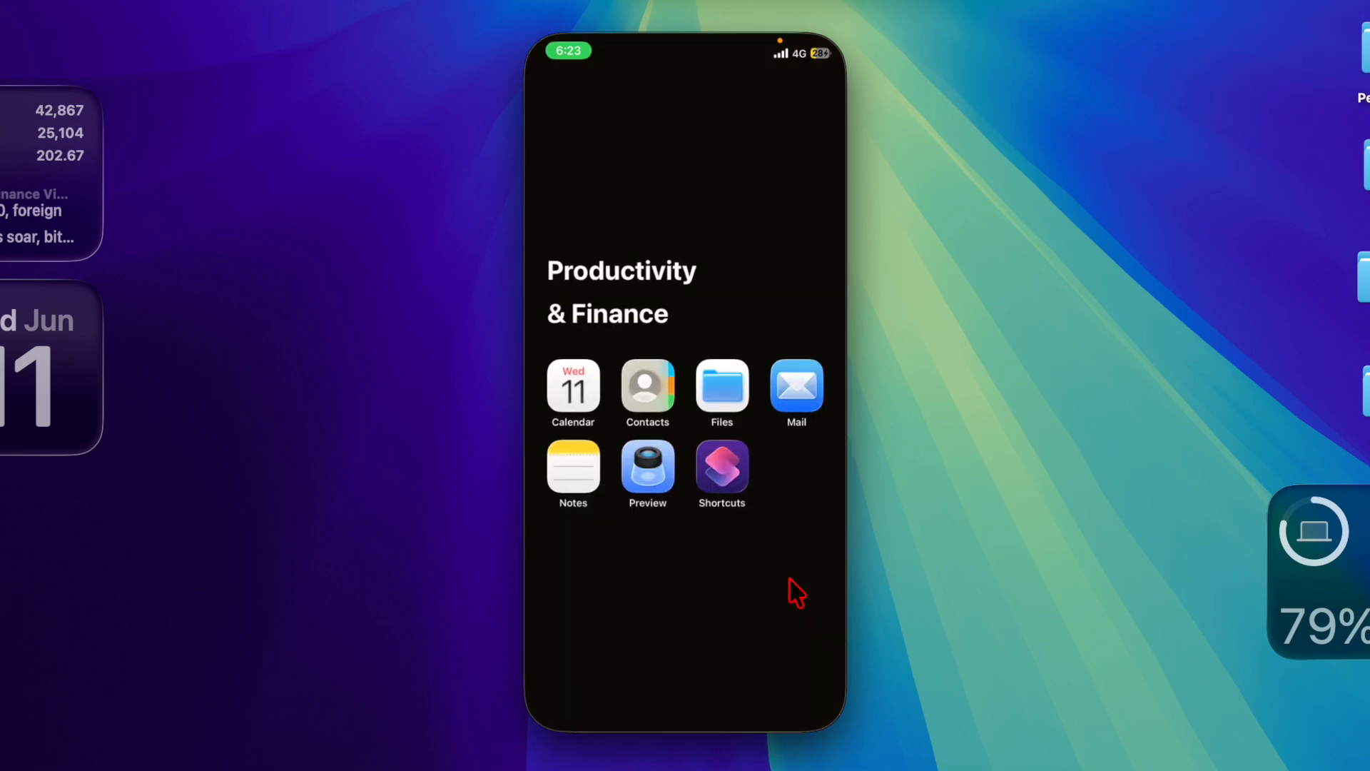
mouse_move(732, 604)
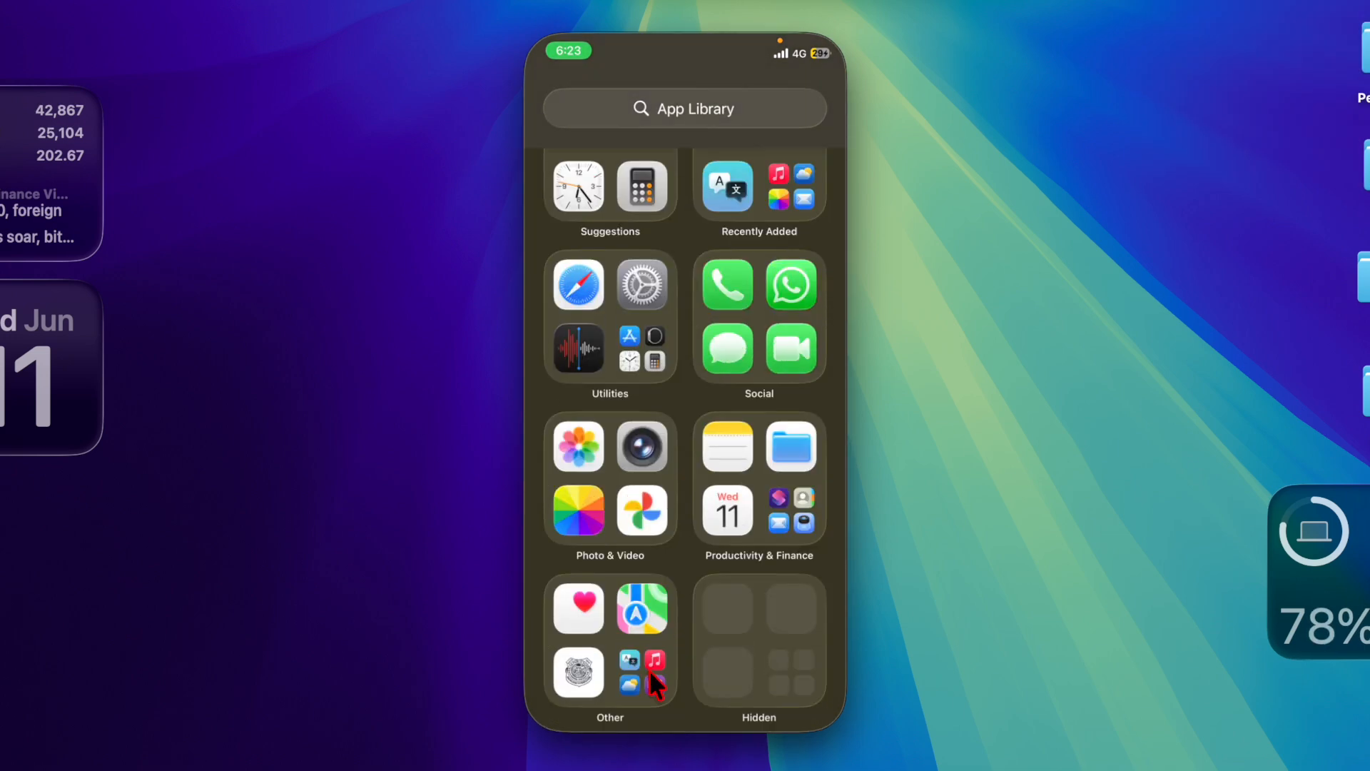
mouse_move(715, 540)
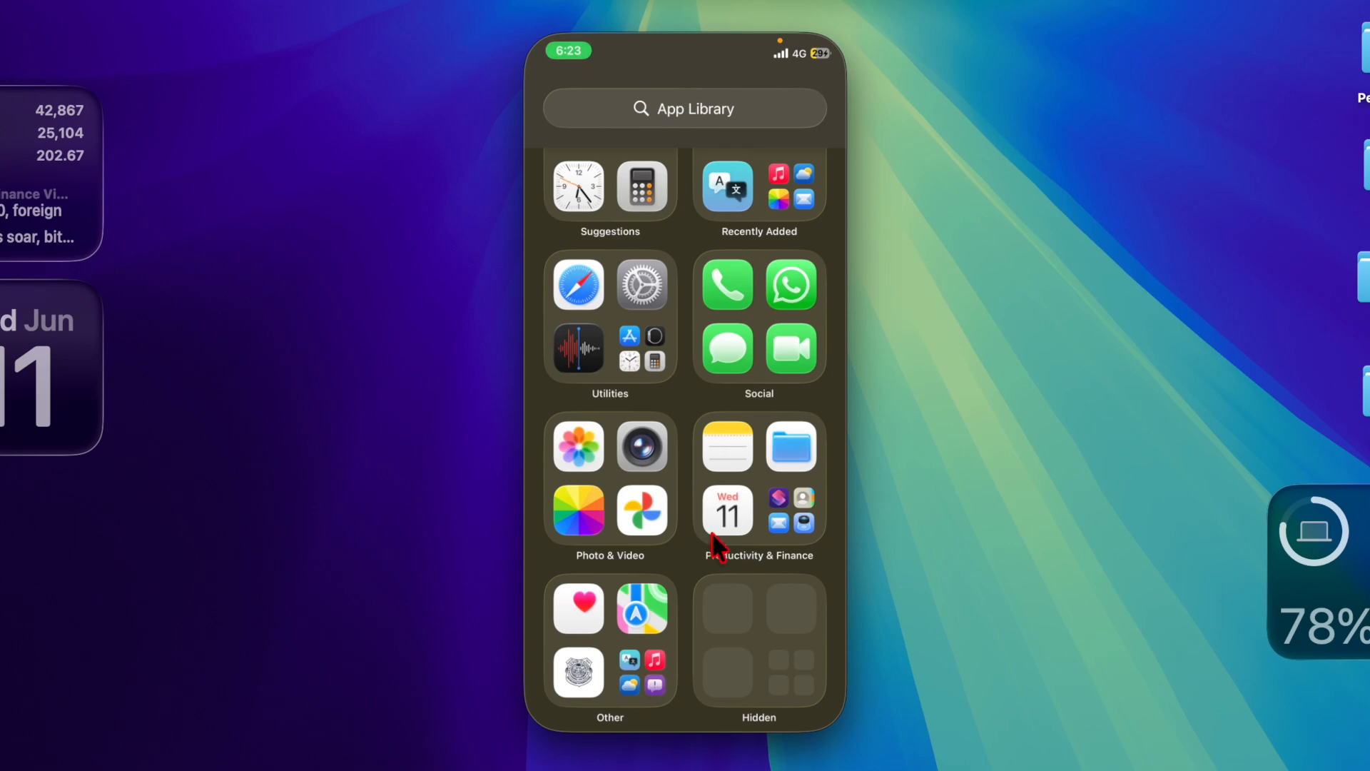
scroll(up, 3)
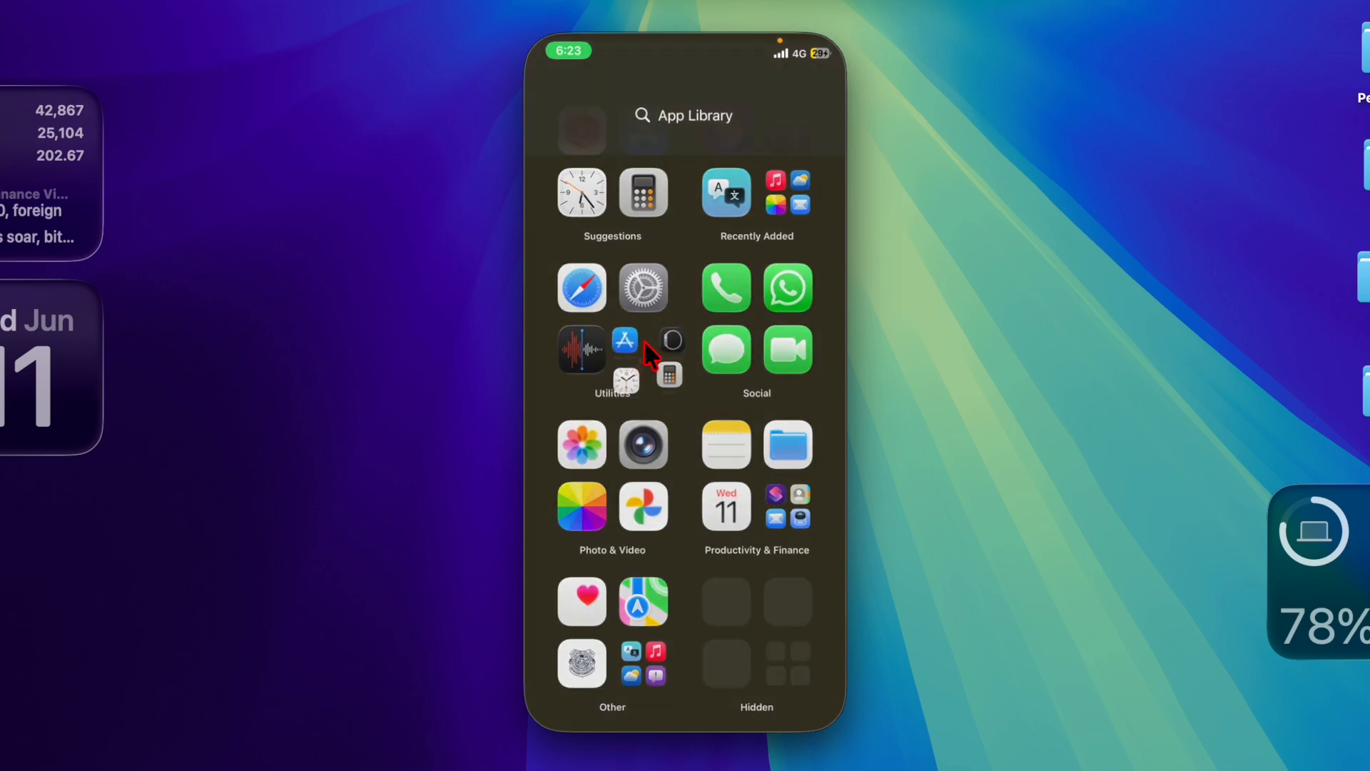
click(625, 349)
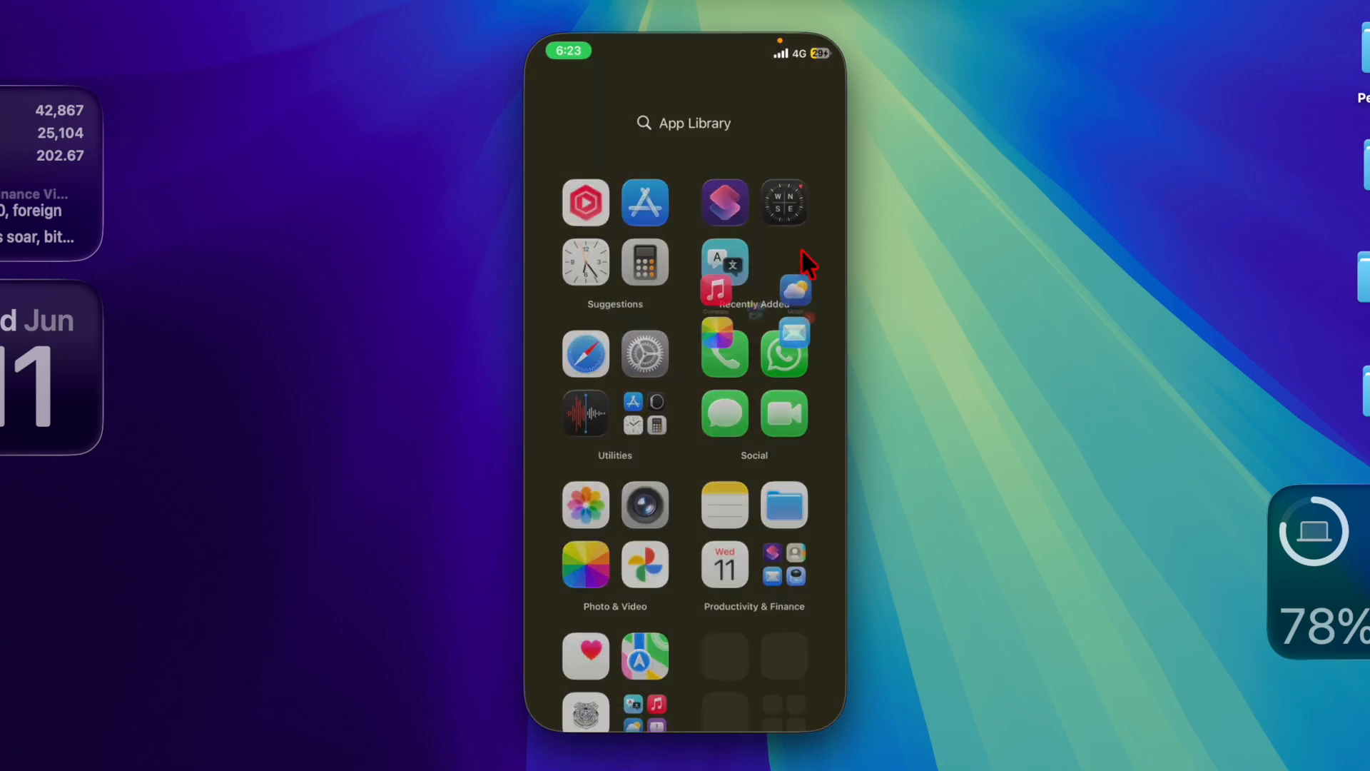
click(754, 271)
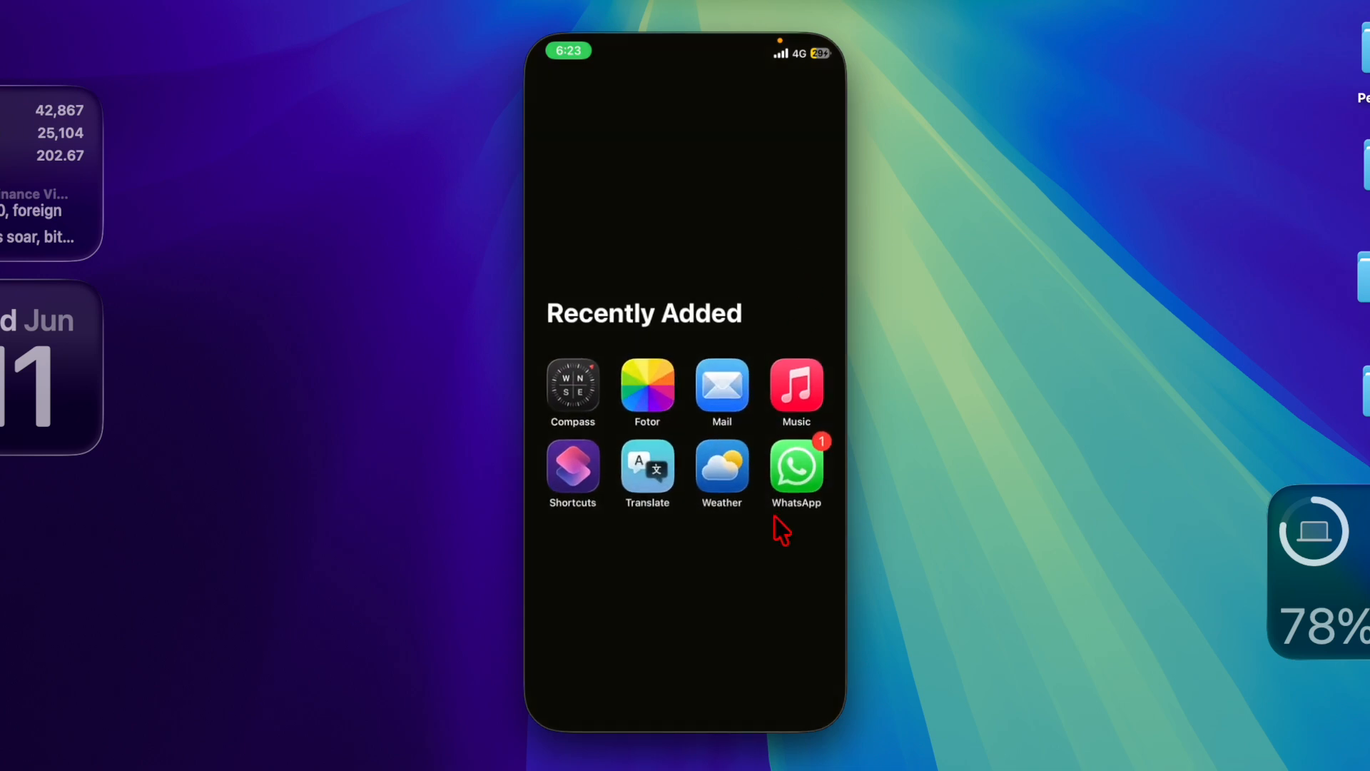
mouse_move(739, 590)
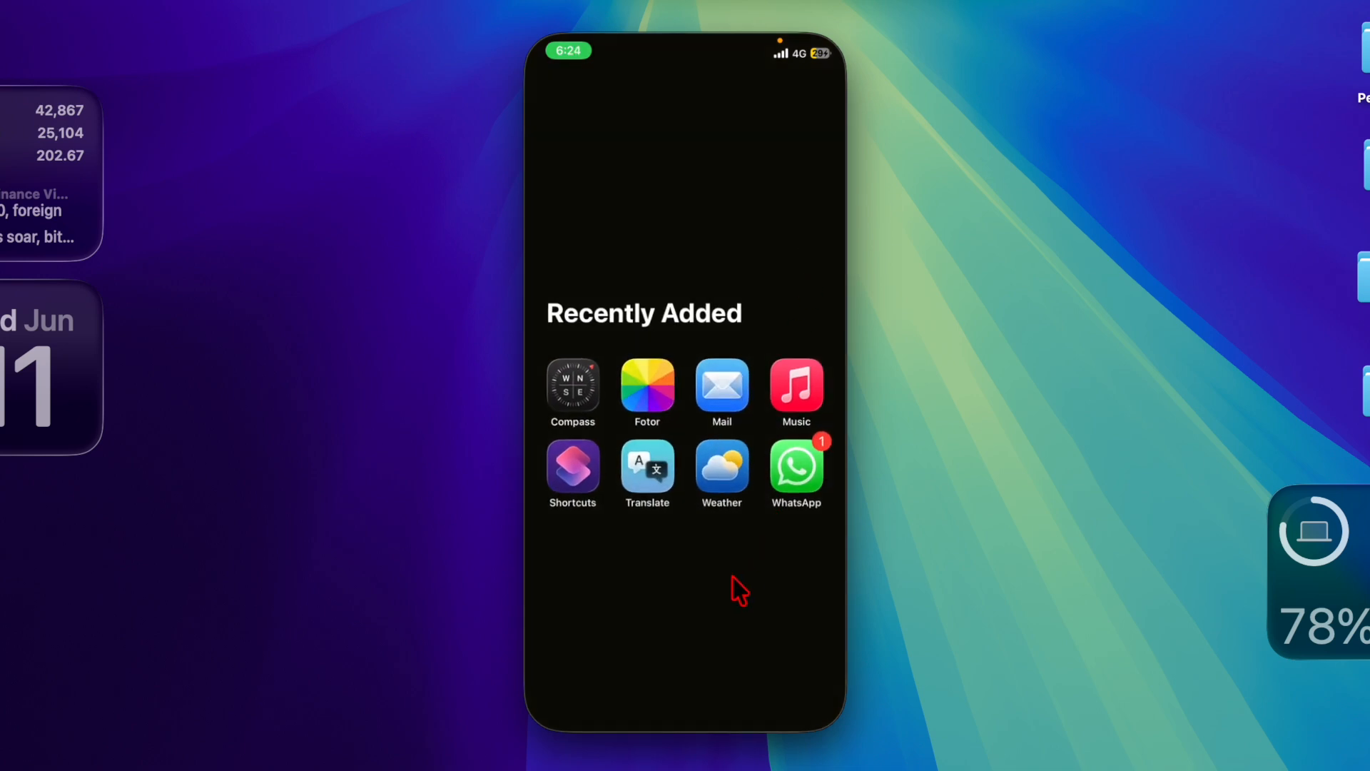